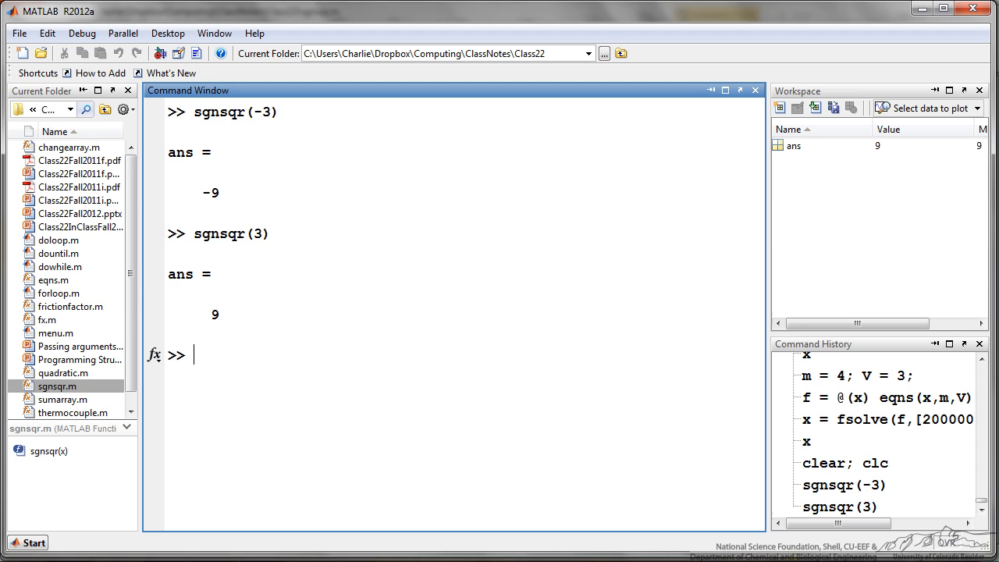
# Step: Bring up frictionfactor.m in the Editor showing its laminar/turbulent if-else return
pyautogui.doubleClick(69, 306)
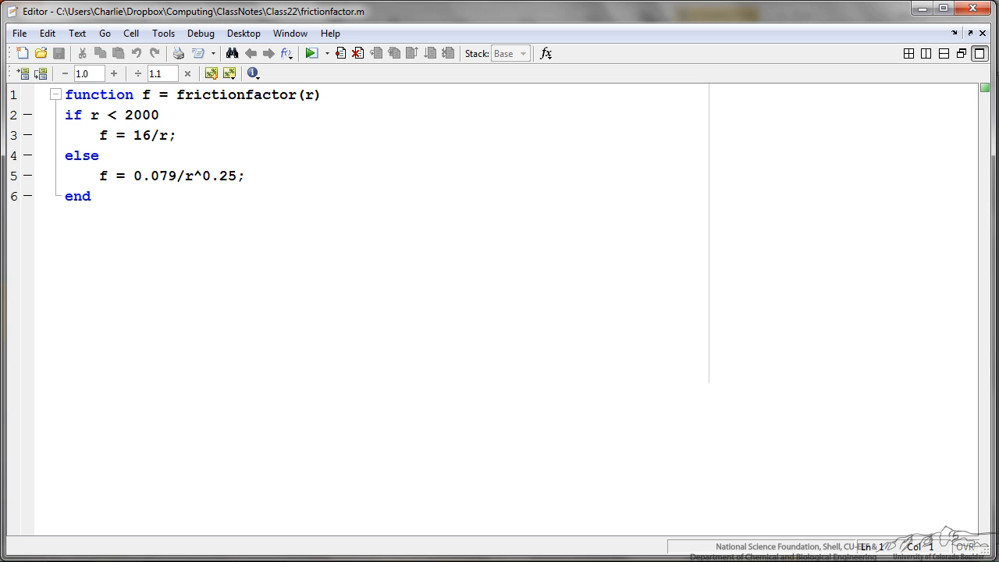
# Step: Bring up thermocouple.m with its elseif voltage-range polynomial conversions
pyautogui.click(66, 95)
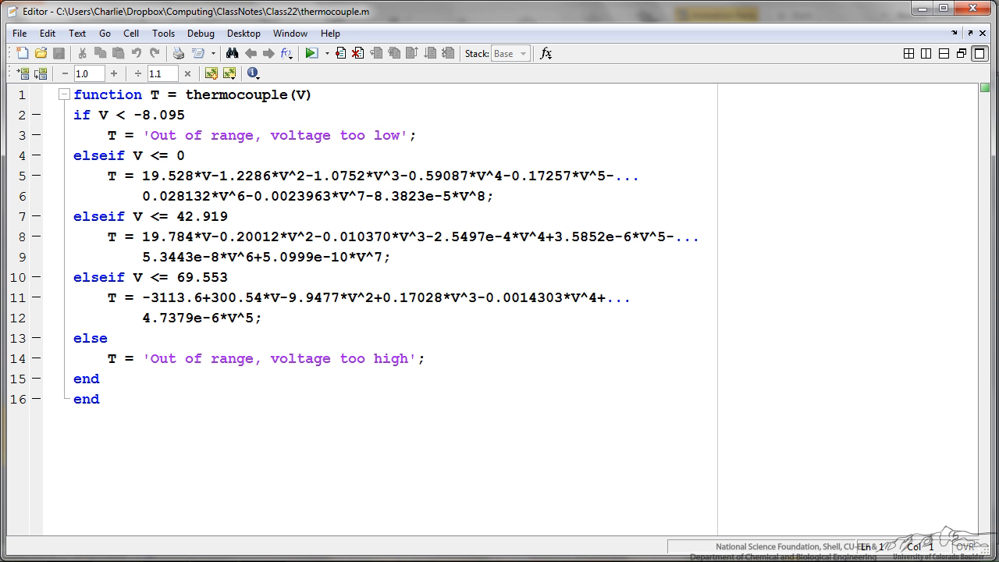
# Step: Evaluate thermocouple at 5.2 (≈95.834) and at 100, giving the voltage-too-high message
pyautogui.doubleClick(300, 95)
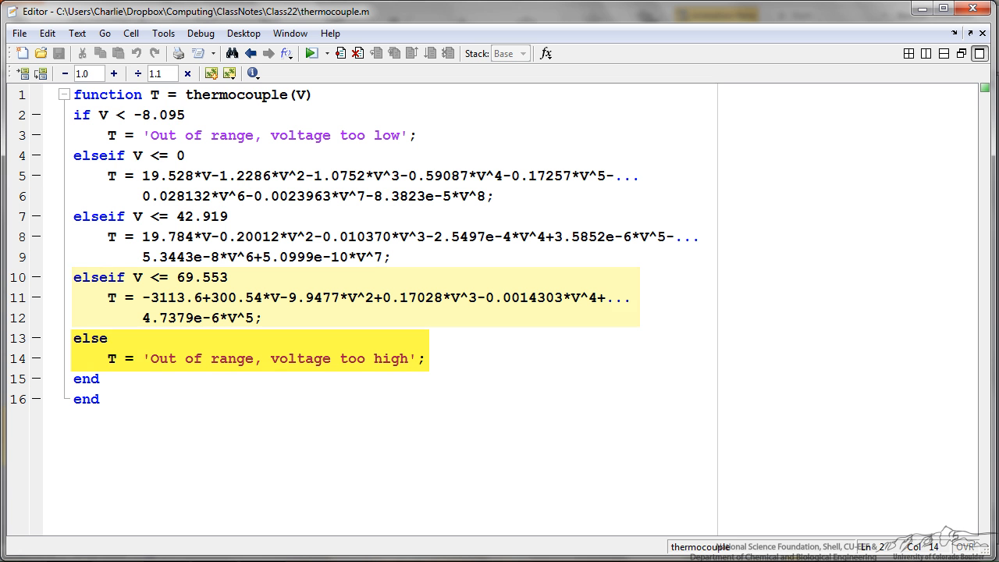
pyautogui.click(184, 115)
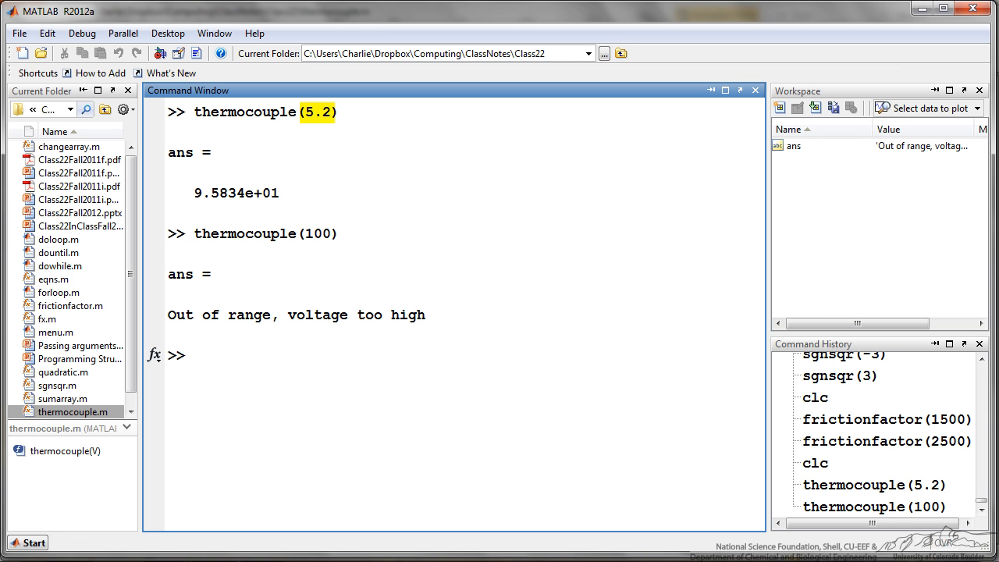
# Step: Bring up menu.m, the psi-to-kPa/bar/atm switch-case script, in the Editor
pyautogui.click(195, 355)
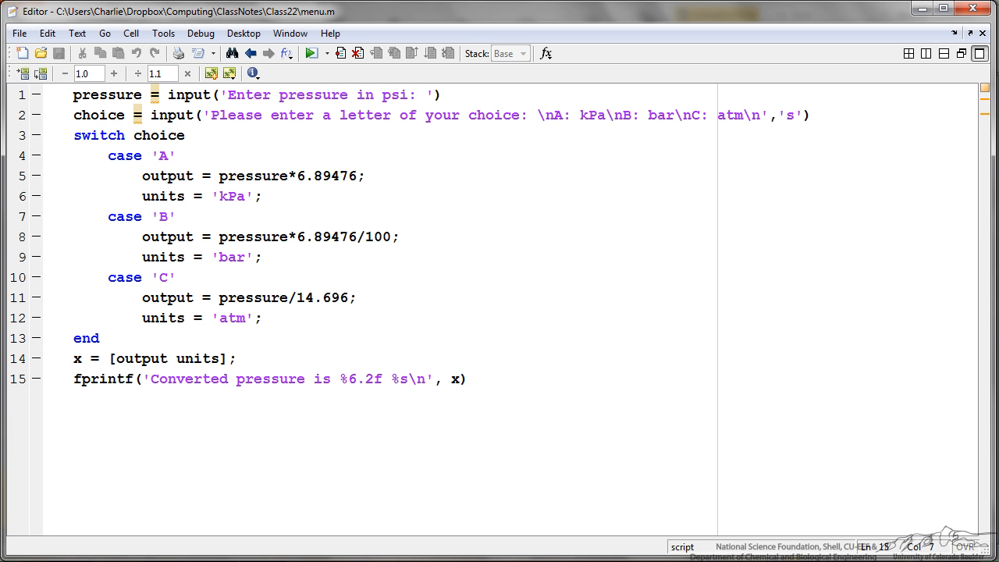
# Step: Highlight the case 'A' label, the 's' string-input option and the fprintf call while explaining the switch code
pyautogui.click(125, 379)
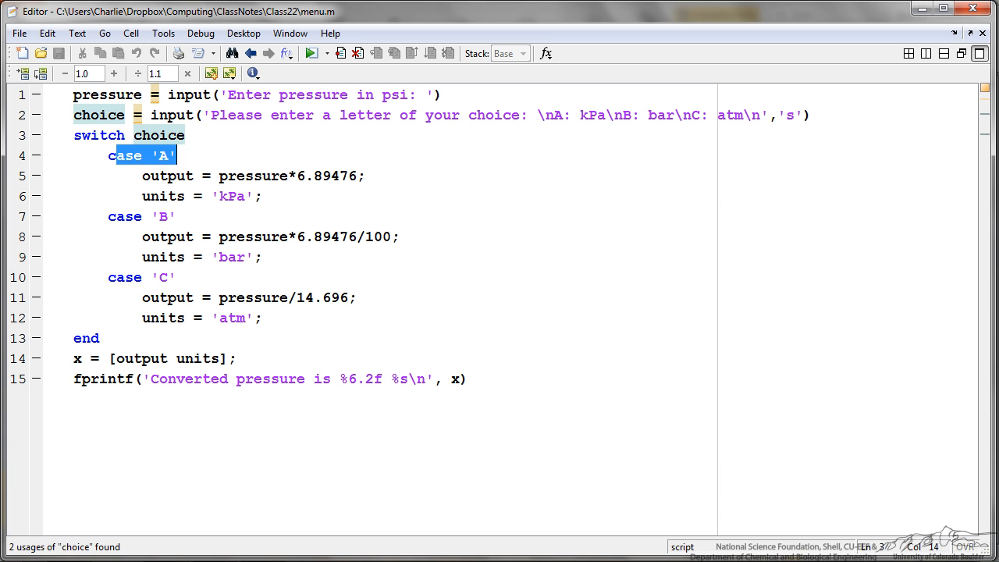
pyautogui.click(175, 156)
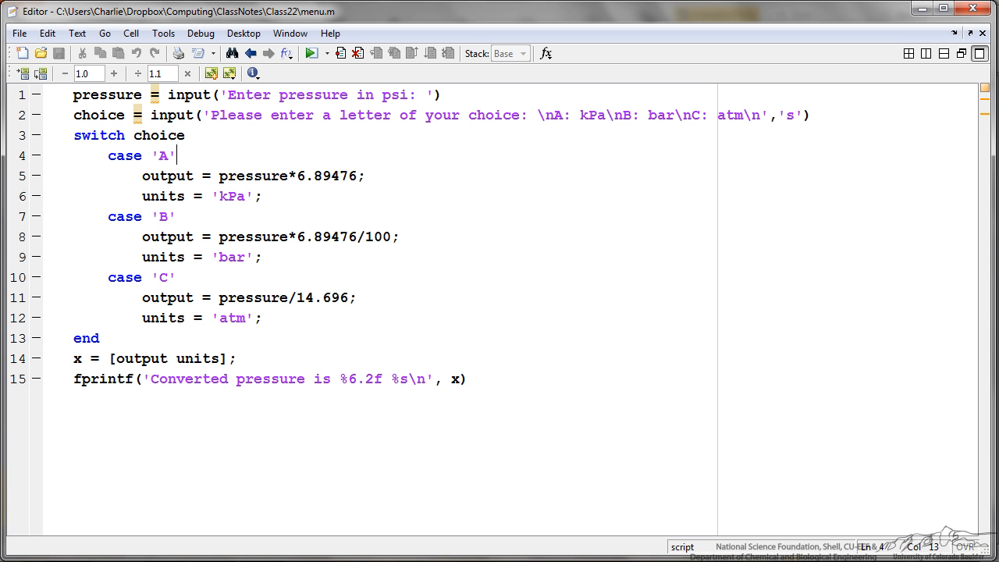
pyautogui.doubleClick(789, 116)
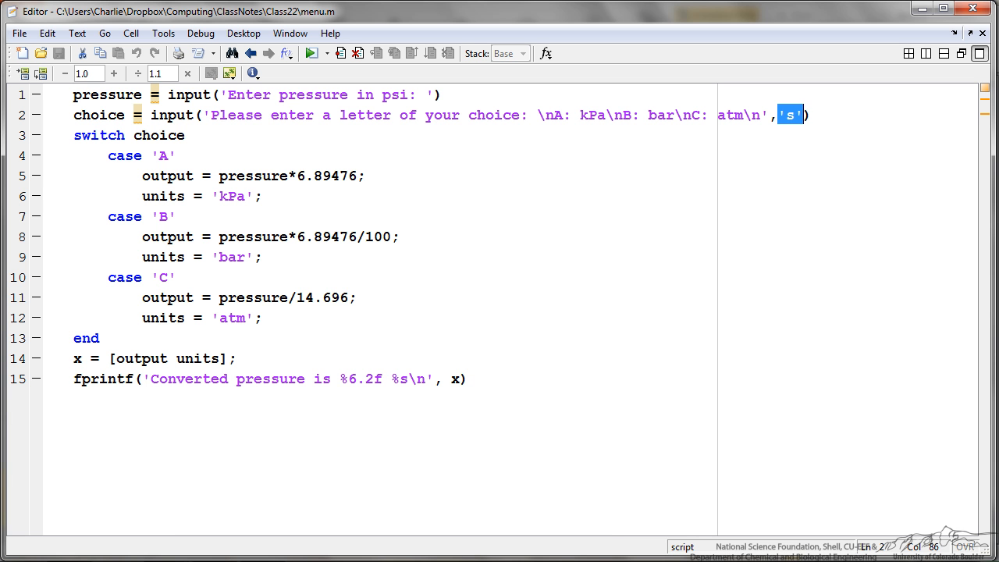
pyautogui.doubleClick(168, 175)
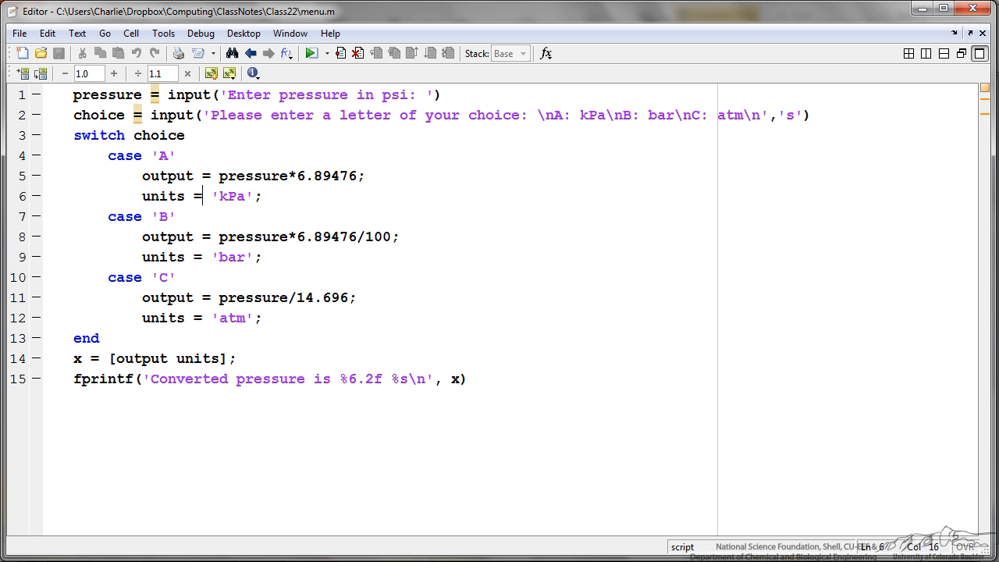
pyautogui.doubleClick(103, 379)
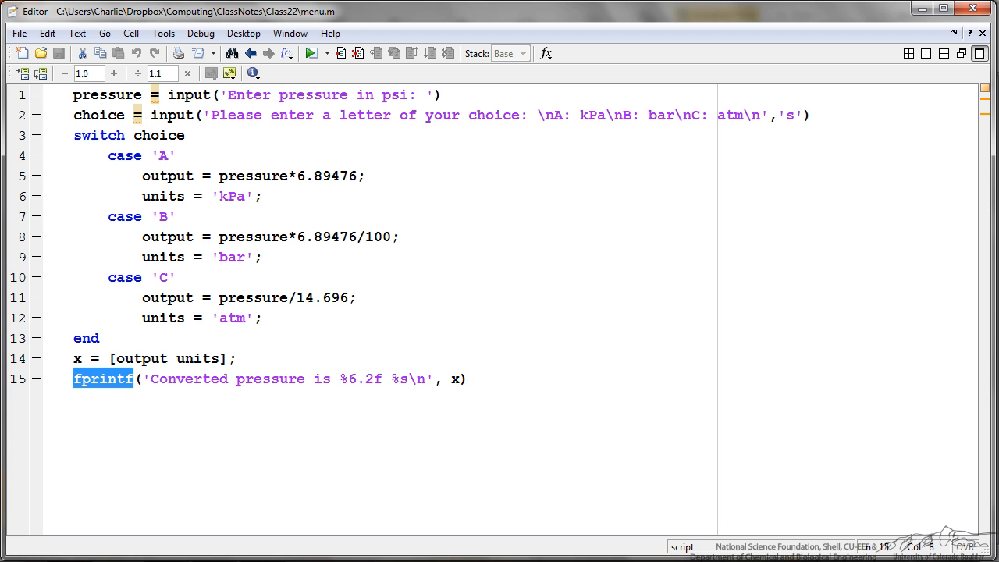
pyautogui.doubleClick(360, 380)
pyautogui.write('menu')
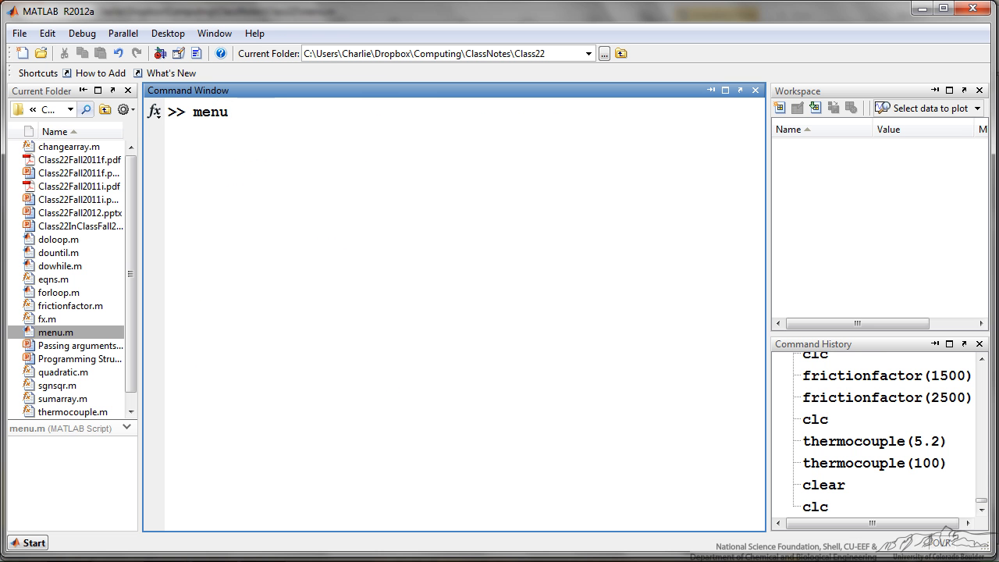
# Step: Run menu with 14.696 psi and choice A, printing 'Converted pressure is 101.00 kPa'
pyautogui.press('enter')
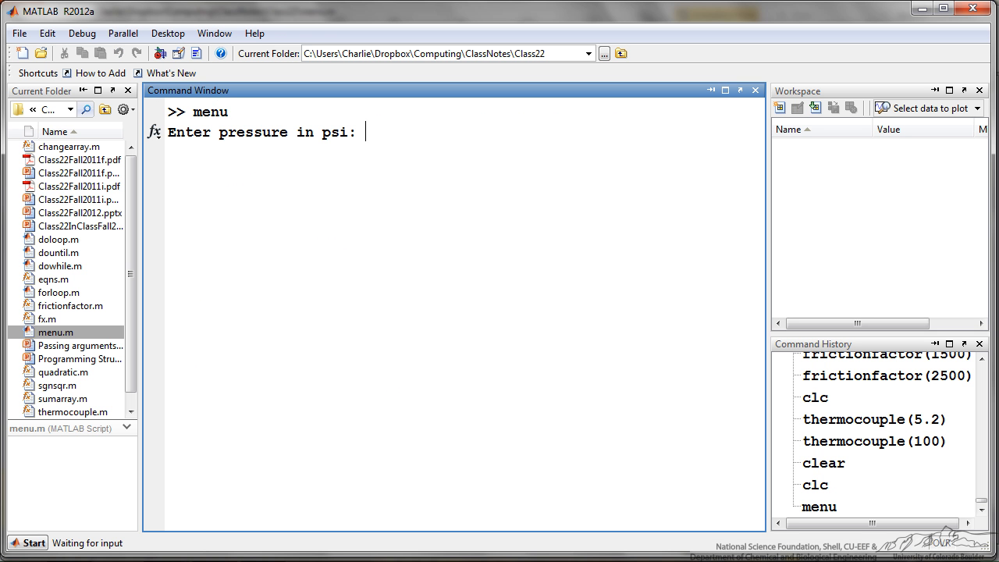
pyautogui.write('14.696')
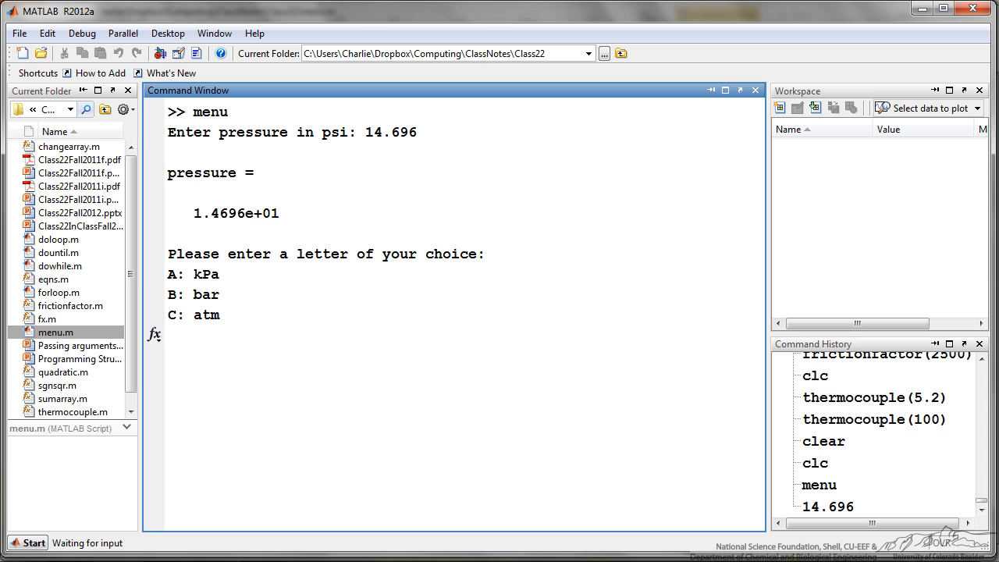
pyautogui.write('A')
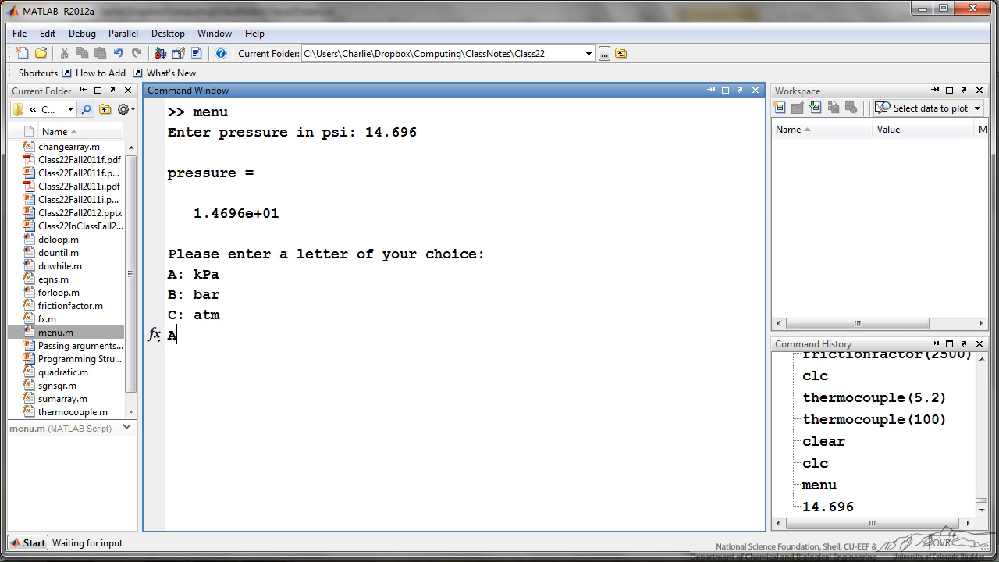
pyautogui.press('enter')
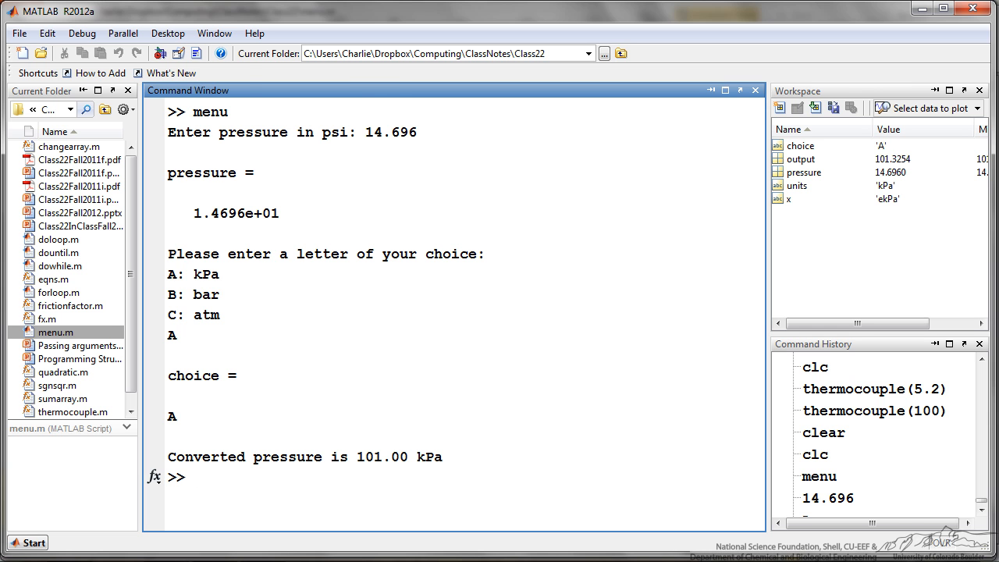
# Step: Run dowhile to get x = 1.0981 and point out the iteration count 5
pyautogui.doubleClick(59, 266)
pyautogui.write('dowhile')
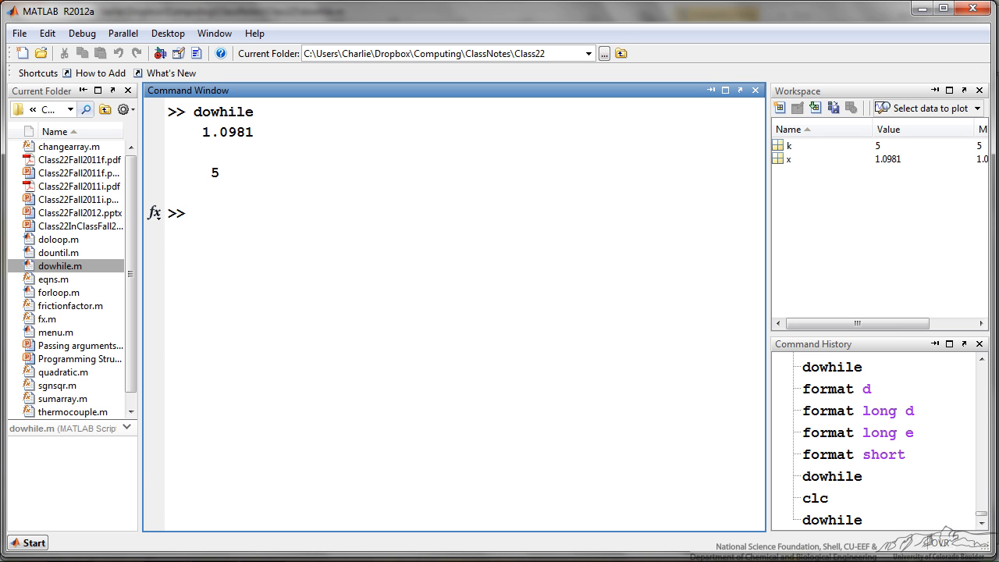
pyautogui.doubleClick(216, 171)
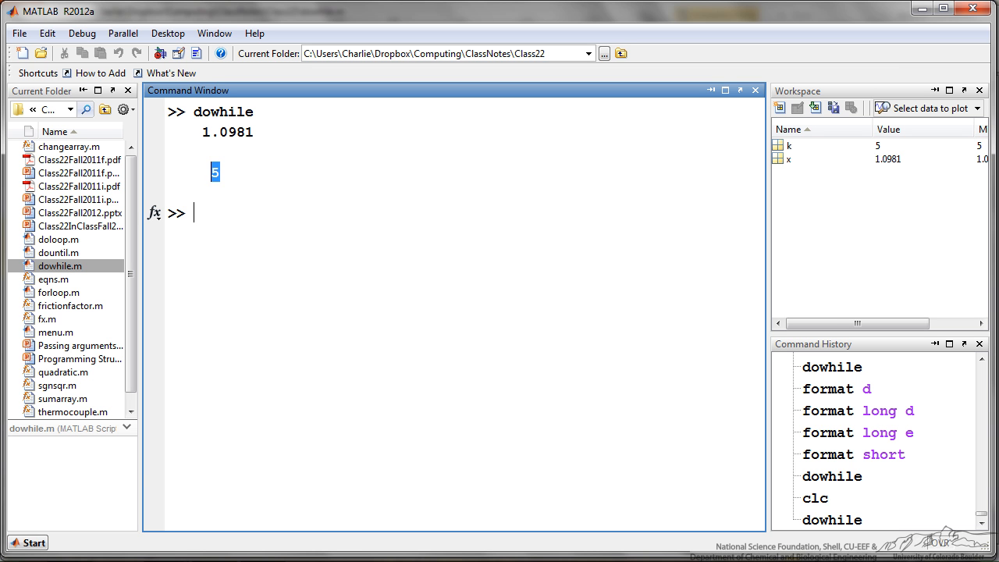
pyautogui.doubleClick(58, 253)
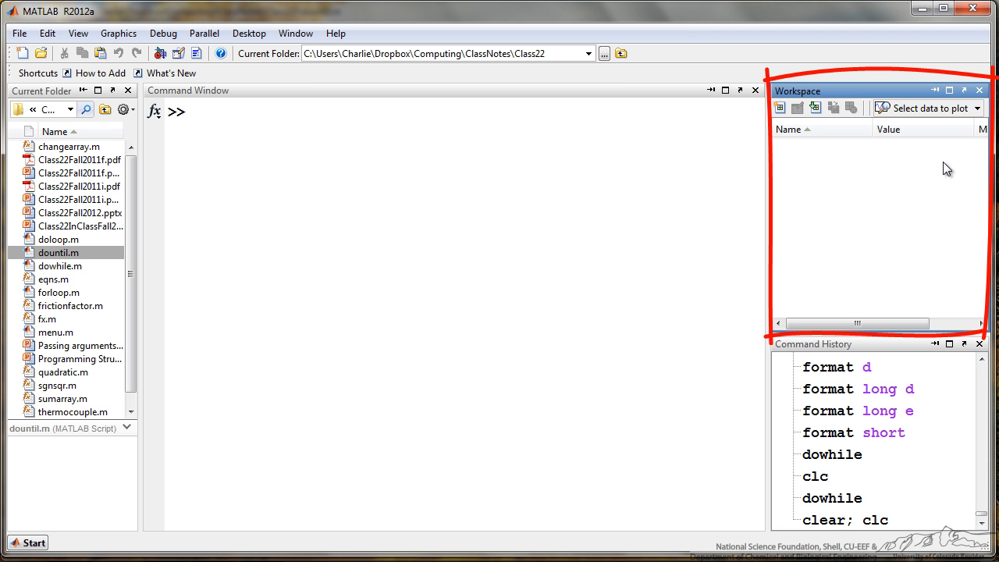
pyautogui.moveTo(964, 97)
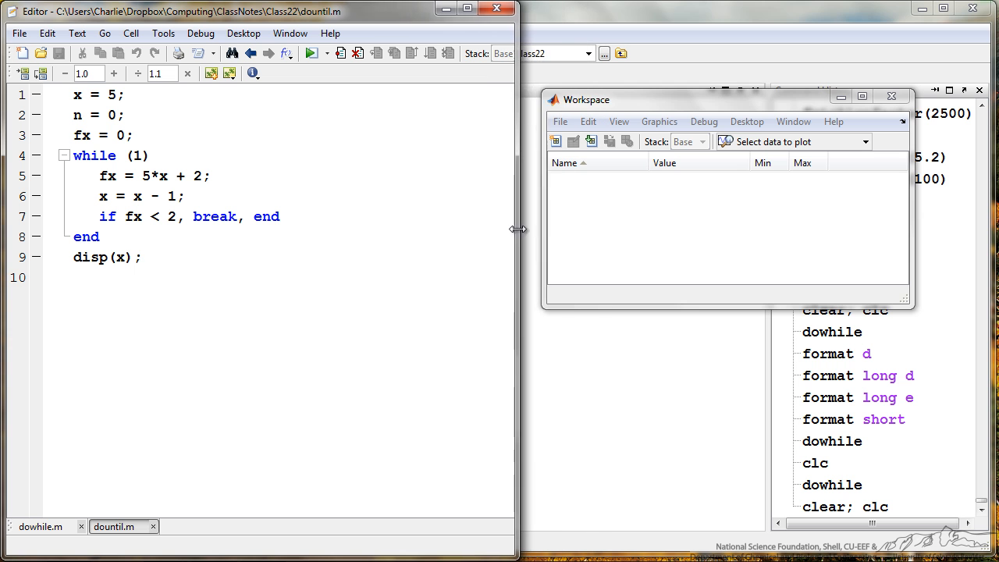
# Step: Start working in dountil.m's while(1) loop in the Editor beside the undocked Workspace
pyautogui.click(343, 185)
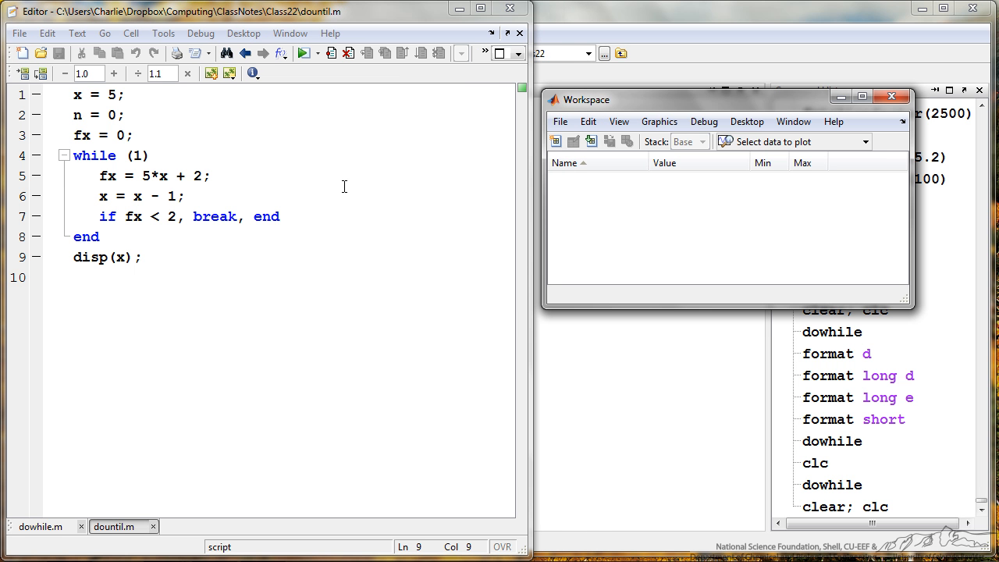
pyautogui.moveTo(38, 125)
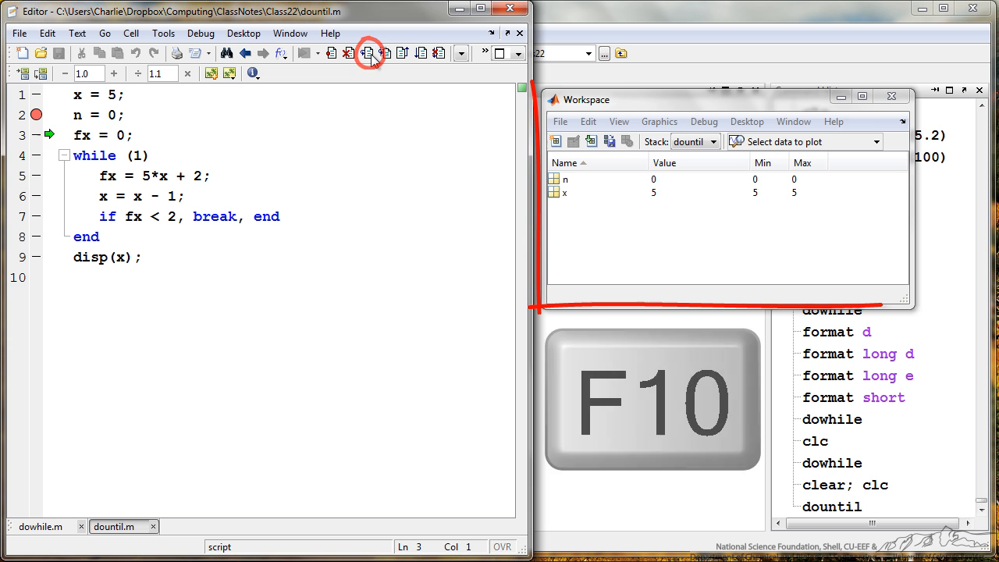
# Step: Step past the line-2 breakpoint so Workspace shows x = 5 and n = 0
pyautogui.press('f10')
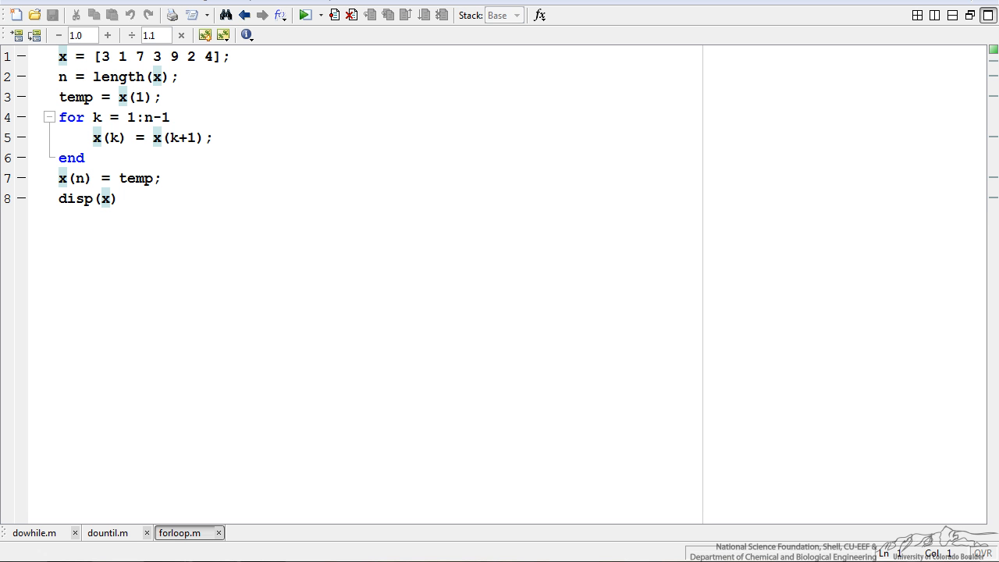
# Step: Highlight every use of x and both uses of temp in the forloop shift script
pyautogui.doubleClick(74, 97)
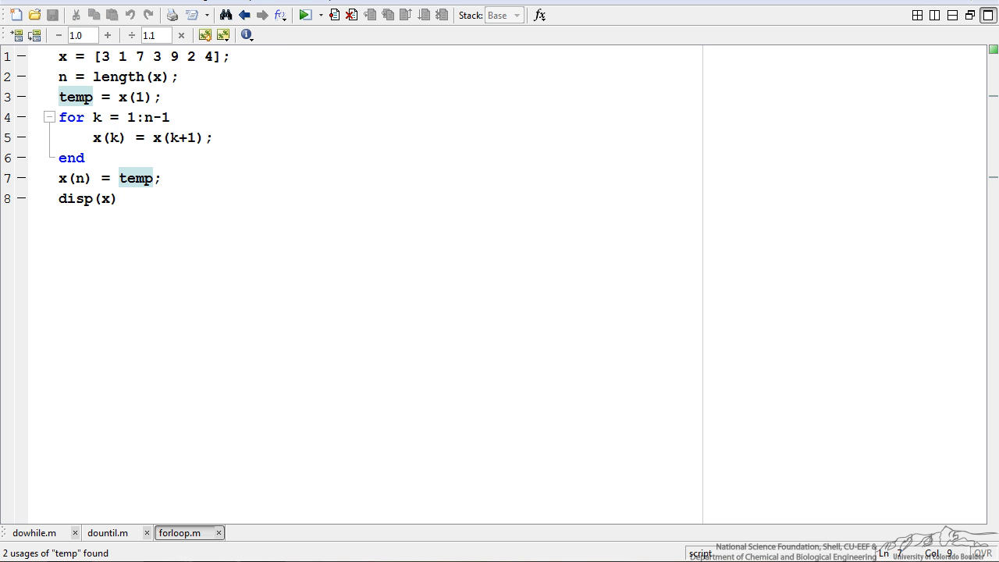
pyautogui.click(126, 178)
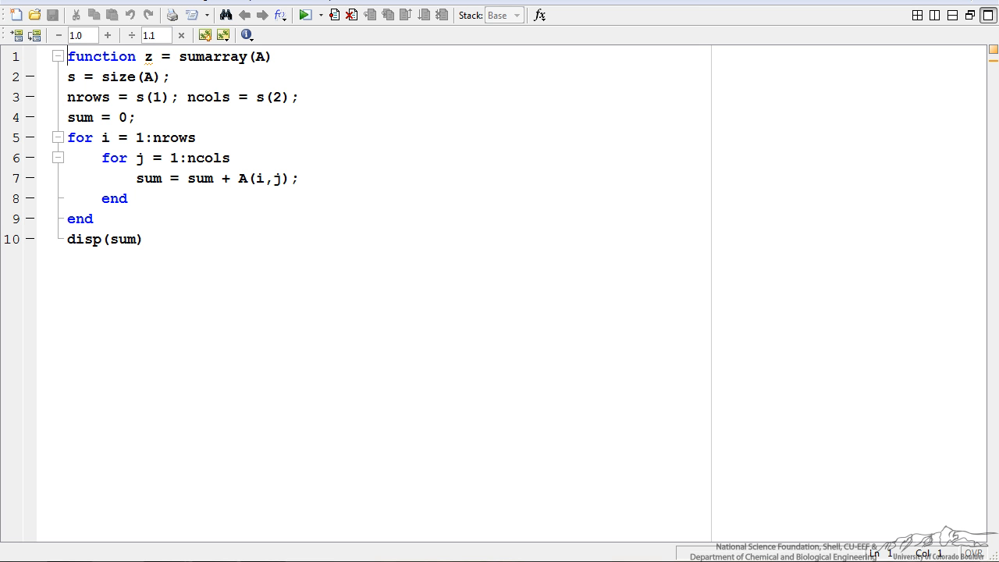
# Step: Bring up sumarray.m in the Editor to review its nested for loops summing a matrix
pyautogui.click(69, 56)
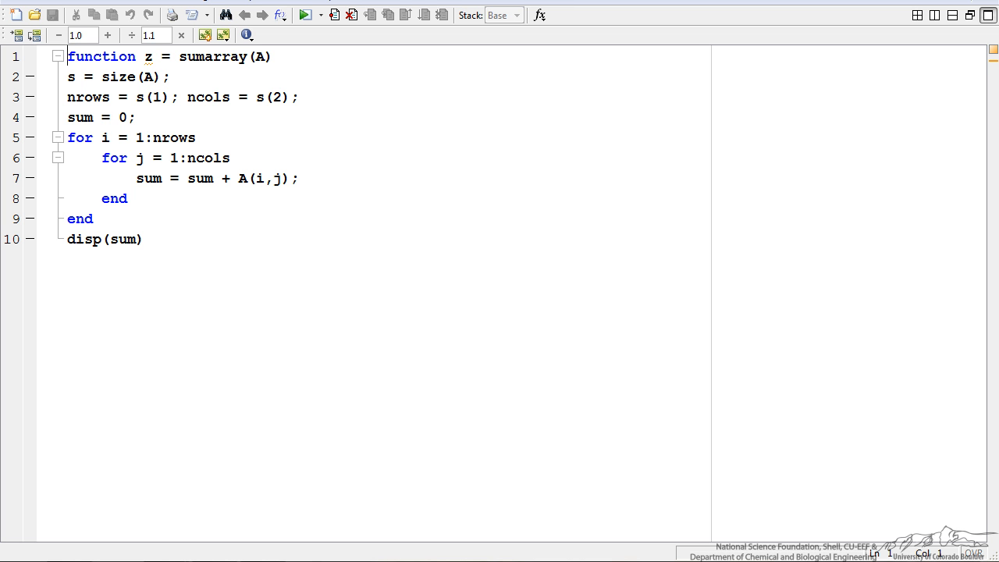
pyautogui.doubleClick(81, 117)
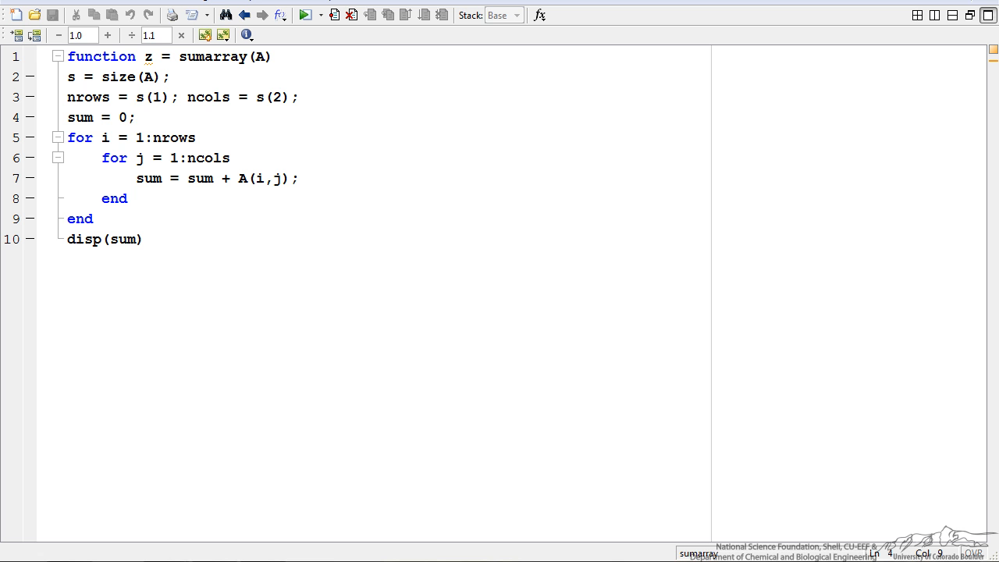
pyautogui.doubleClick(253, 178)
pyautogui.write('sumarray(A)')
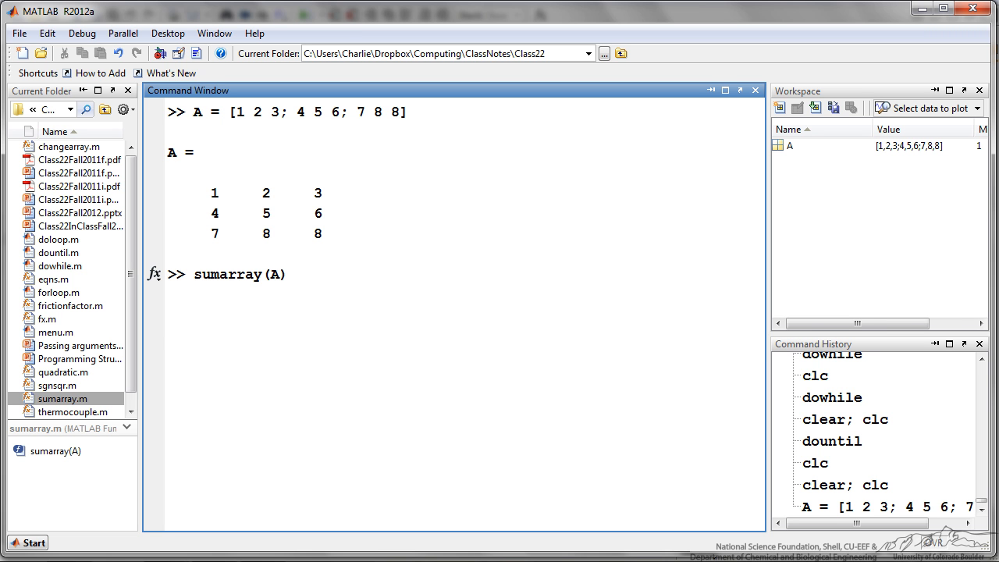
# Step: Run sumarray(A) on A = [1 2 3; 4 5 6; 7 8 8], printing 44
pyautogui.press('Enter')
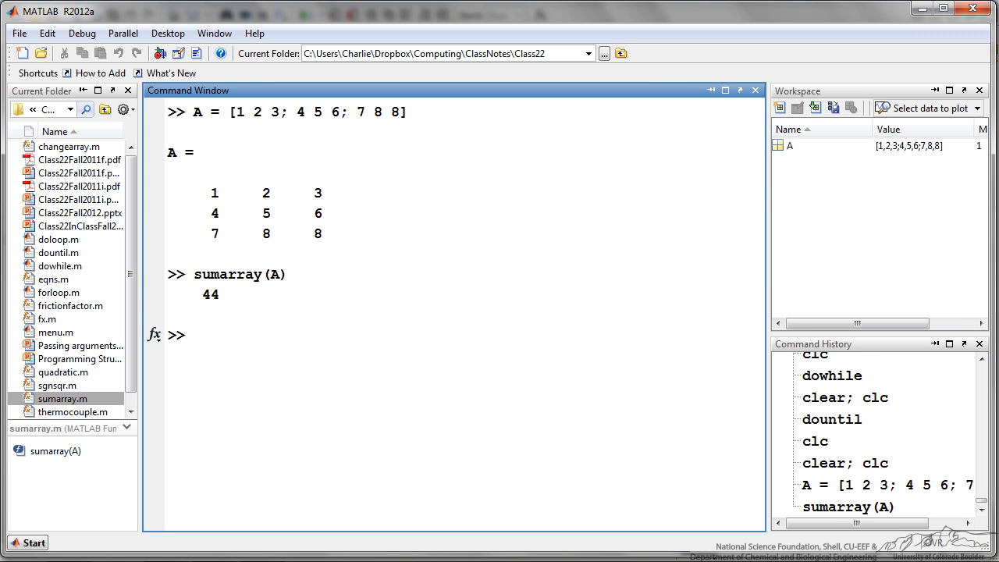